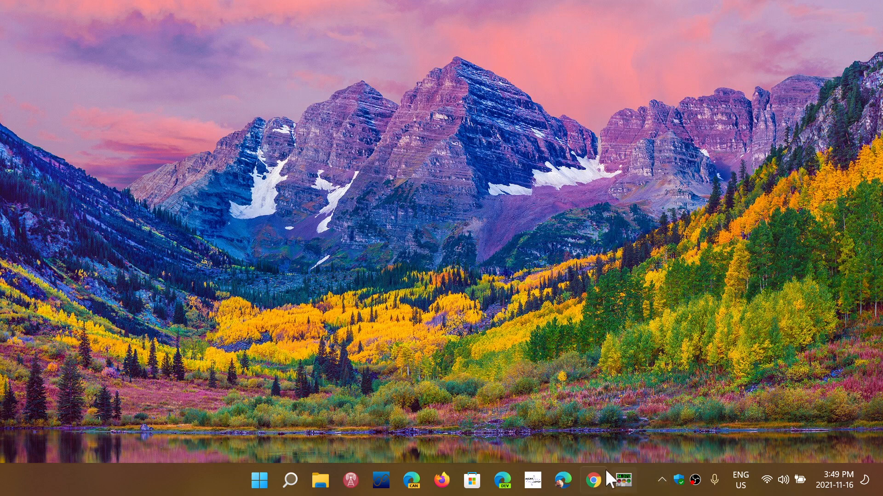
Step: Launch Chrome from the taskbar and bring up its main menu toward Help
click(620, 480)
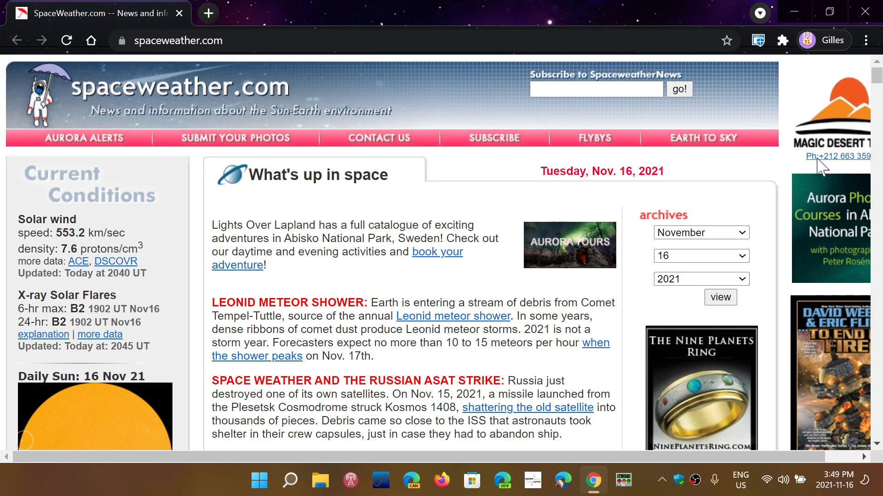
click(867, 39)
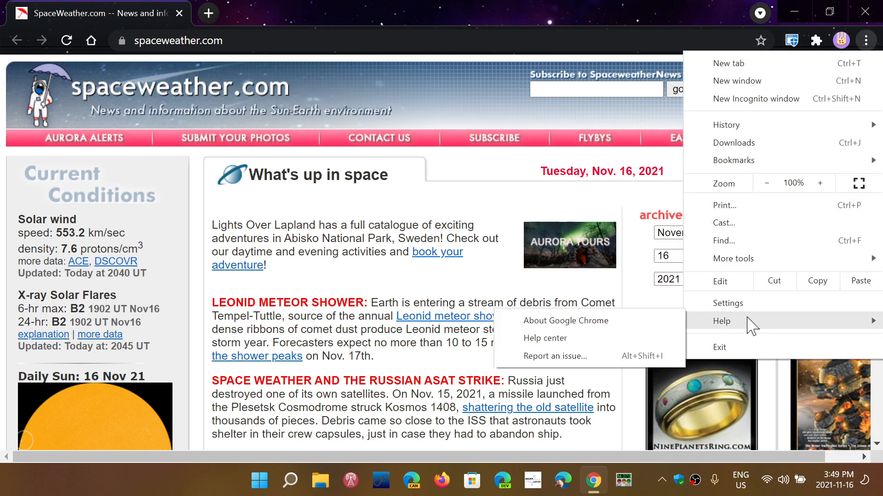
Step: Show About Google Chrome, confirming version 96.0.4664.45 is up to date
click(566, 321)
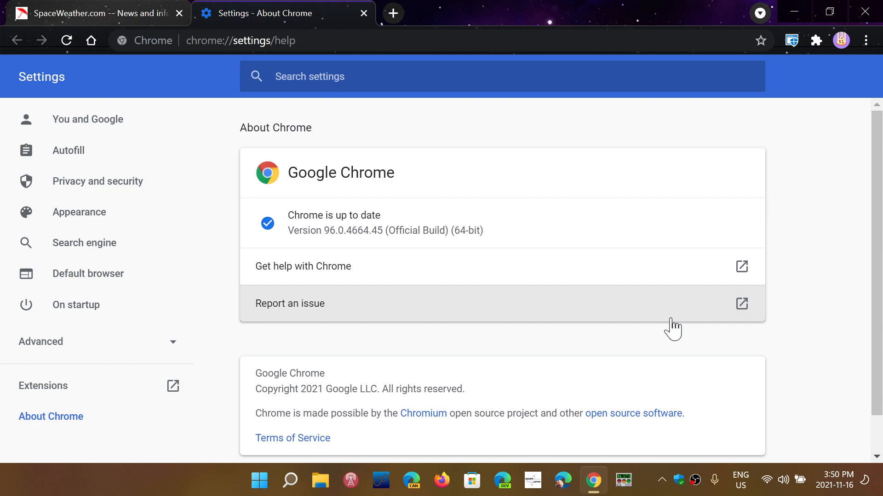
mouse_move(377, 26)
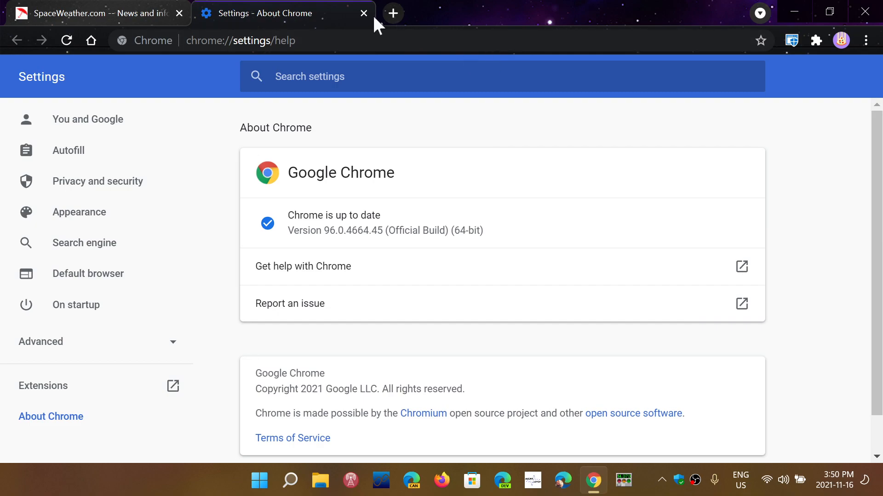
Step: Close the About tab and load chrome://flags/#cross-origin-embedder-policy-credentialless
click(363, 13)
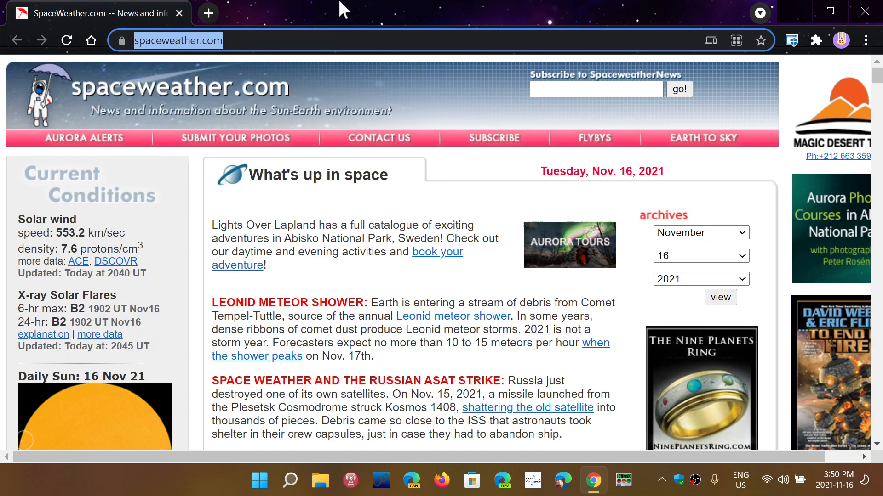
text(chrome://flags/#cross-origin-embedder-policy-credentialless)
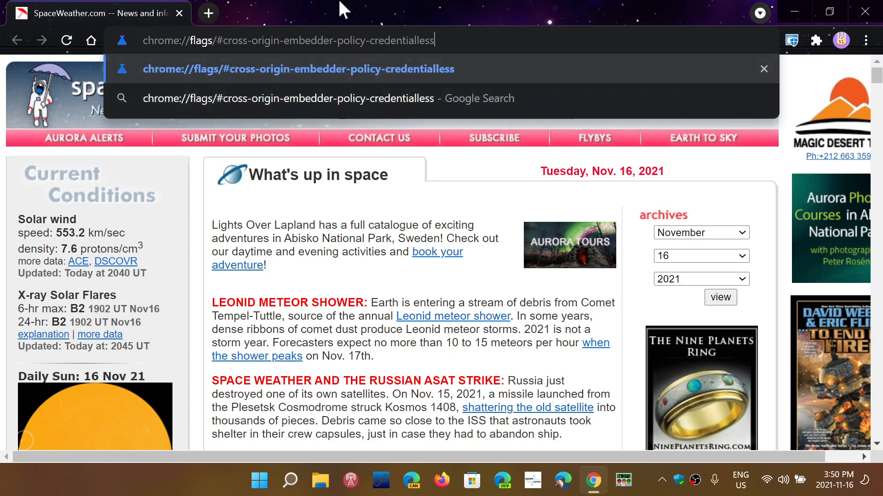
key(Enter)
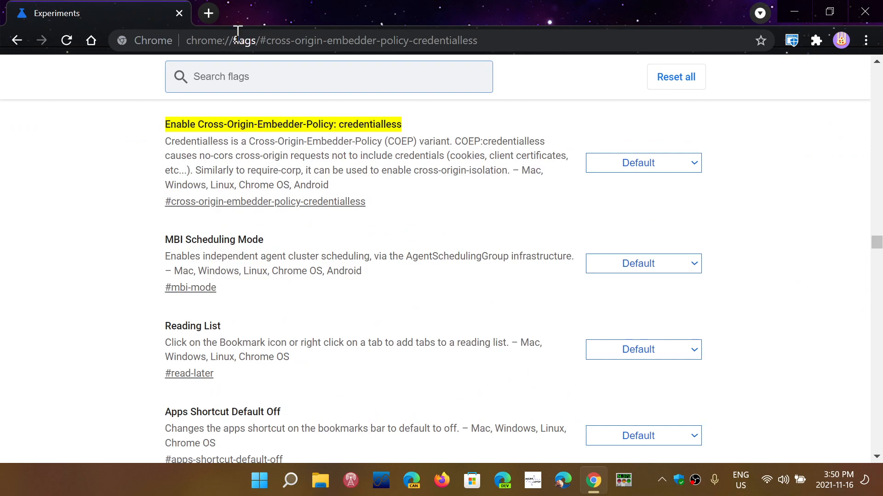
mouse_move(254, 67)
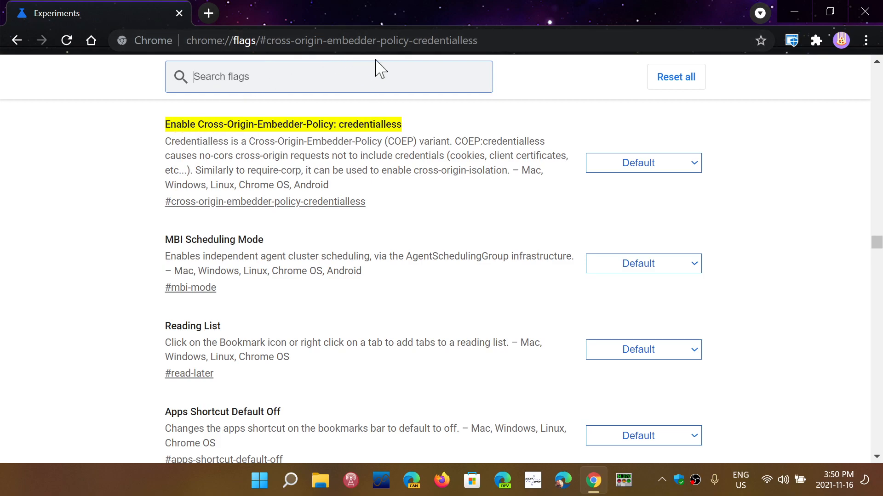
mouse_move(490, 66)
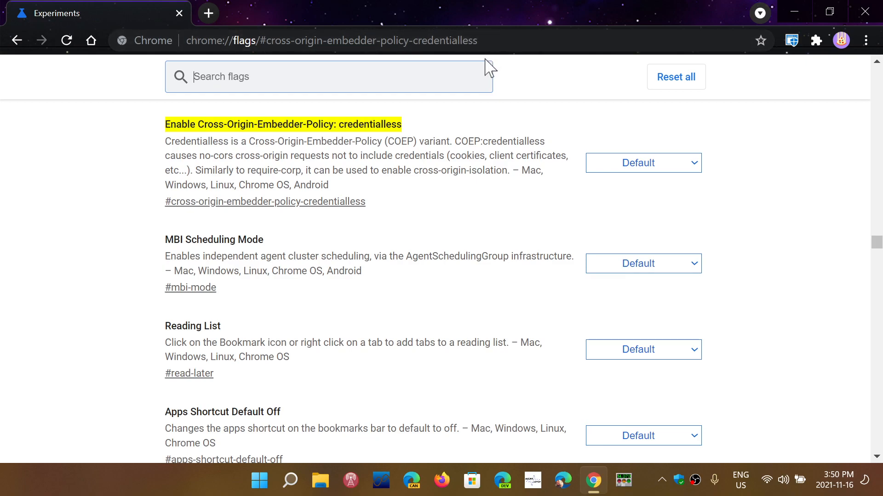
mouse_move(171, 145)
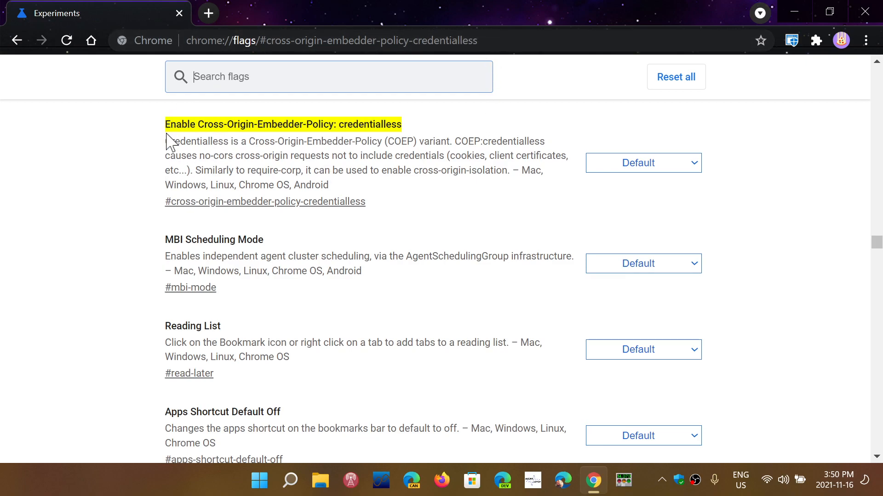
mouse_move(337, 188)
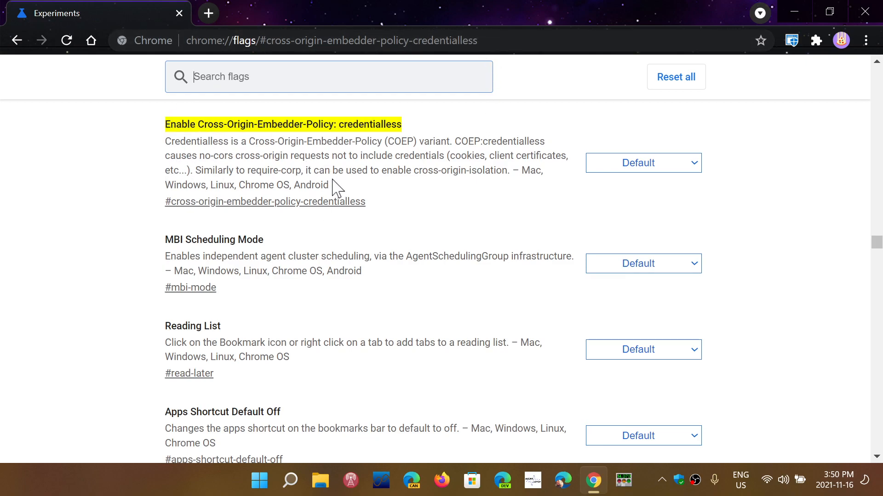
Step: Change the Cross-Origin-Embedder-Policy: credentialless flag to Disabled
click(641, 162)
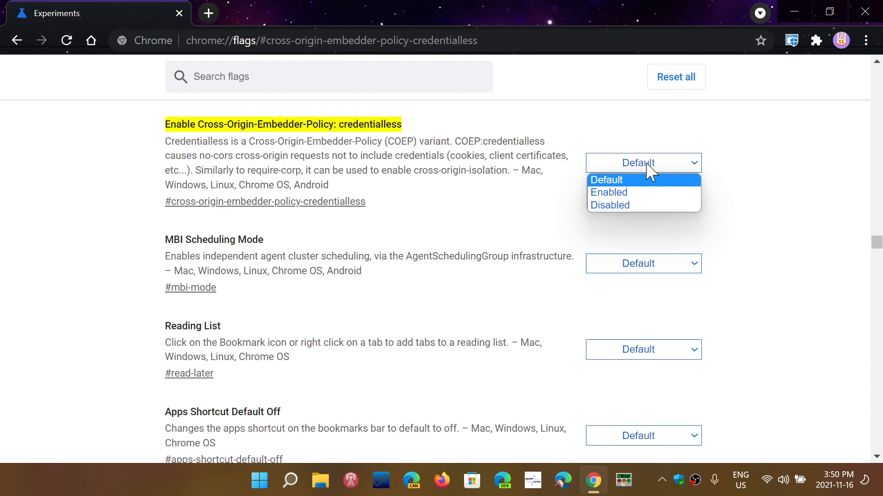
mouse_move(608, 205)
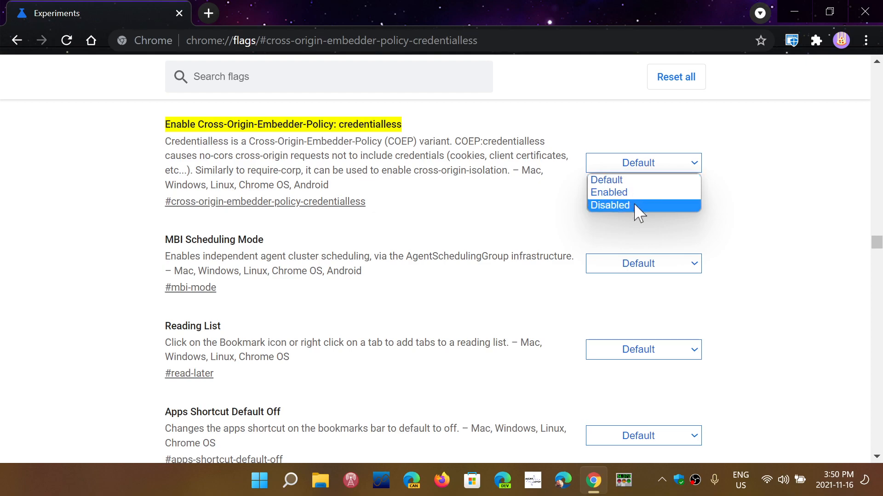
click(610, 205)
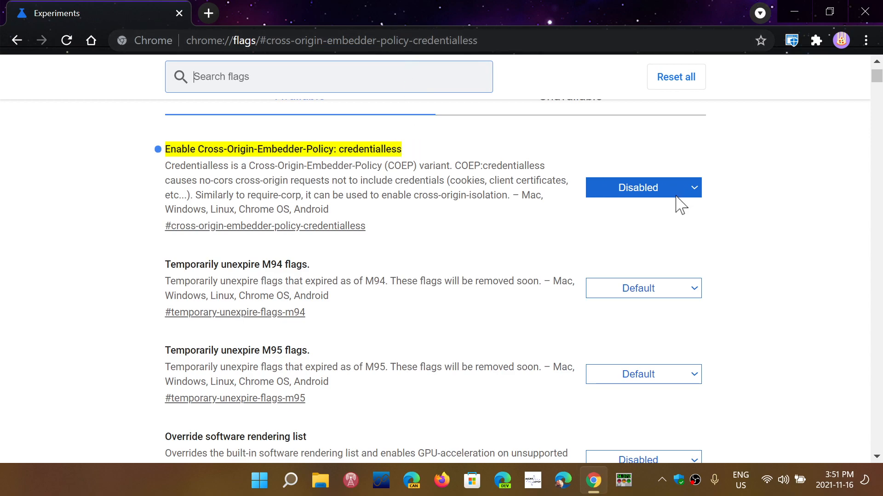
mouse_move(404, 273)
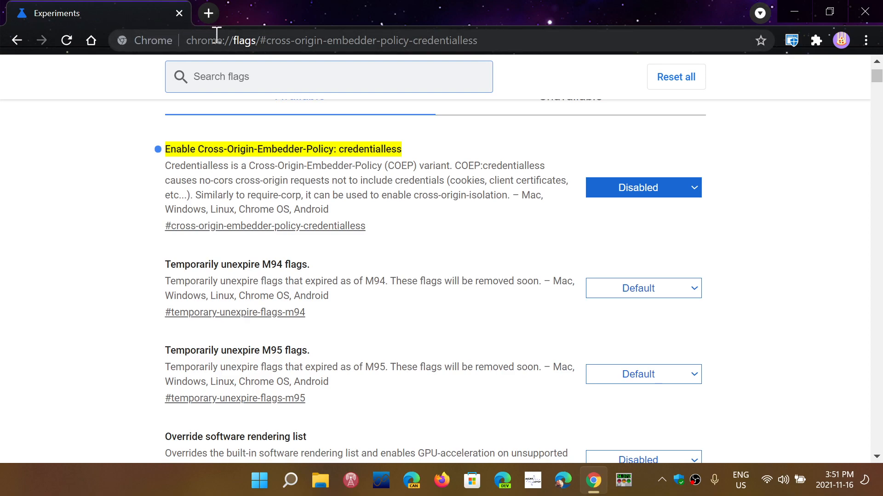
mouse_move(494, 40)
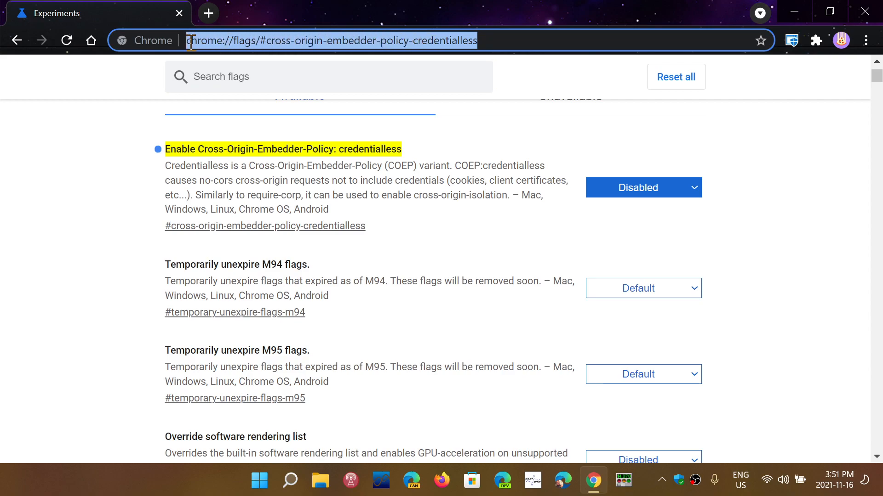
right_click(331, 39)
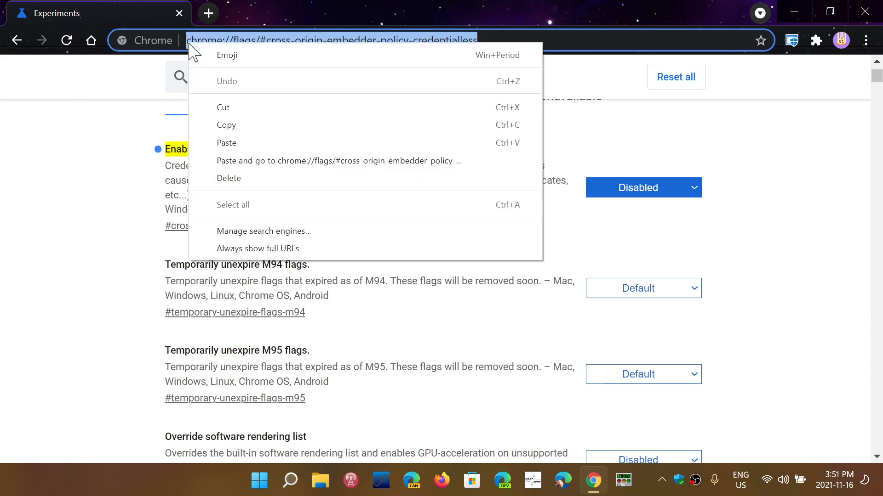
mouse_move(171, 132)
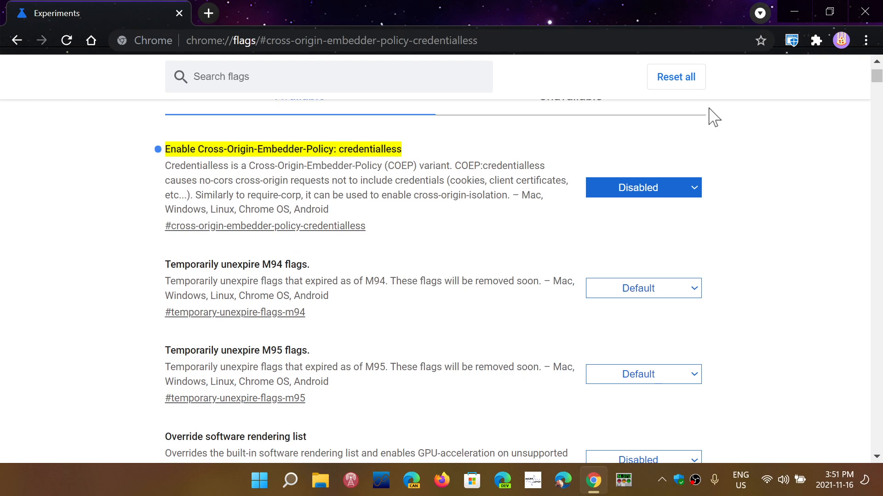
mouse_move(663, 190)
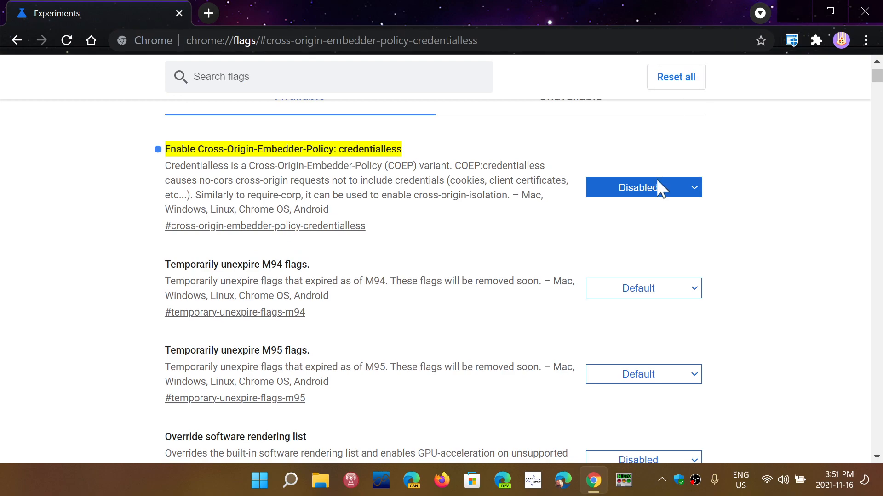
Step: Return the credentialless flag to Default, triggering the Relaunch notice
click(642, 187)
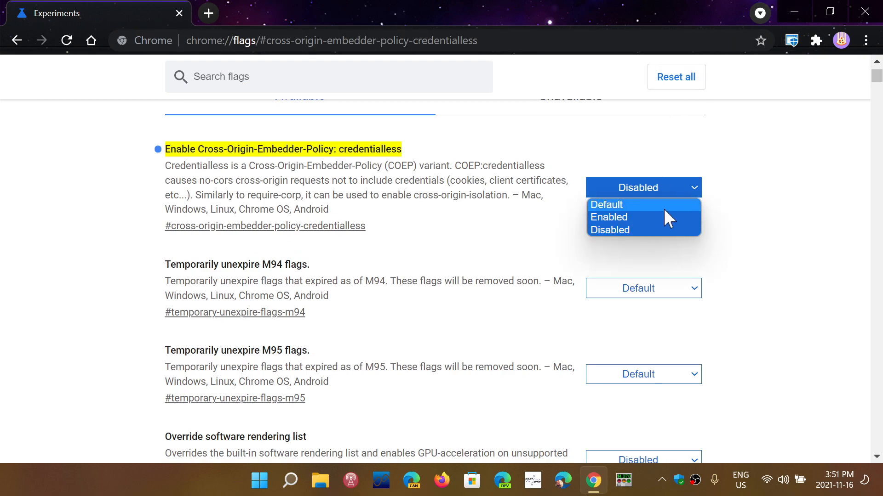
click(606, 205)
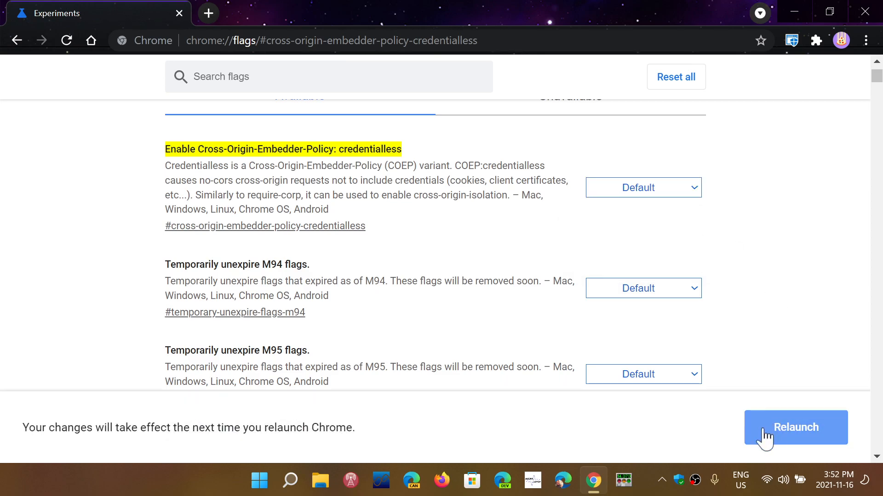